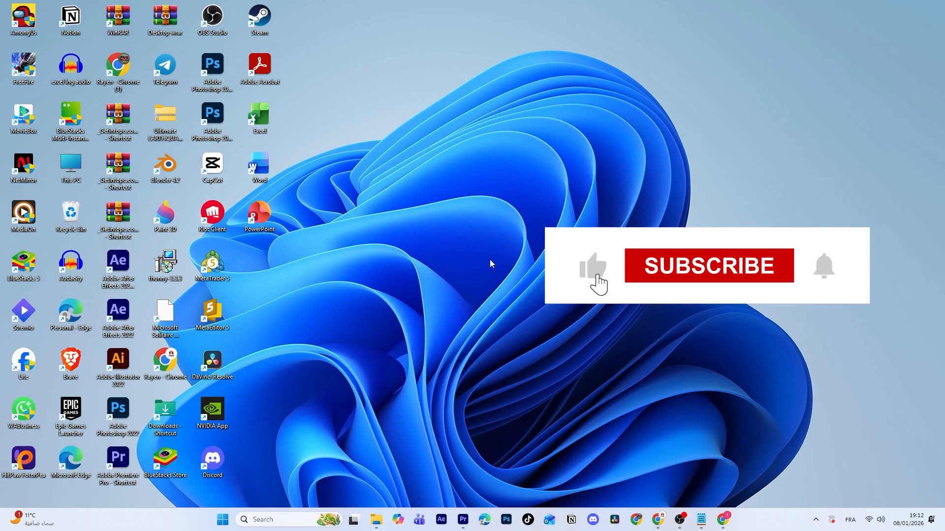
- Navigate into Control Panel and bring up the Programs and Features installed-programs list
left_click(708, 266)
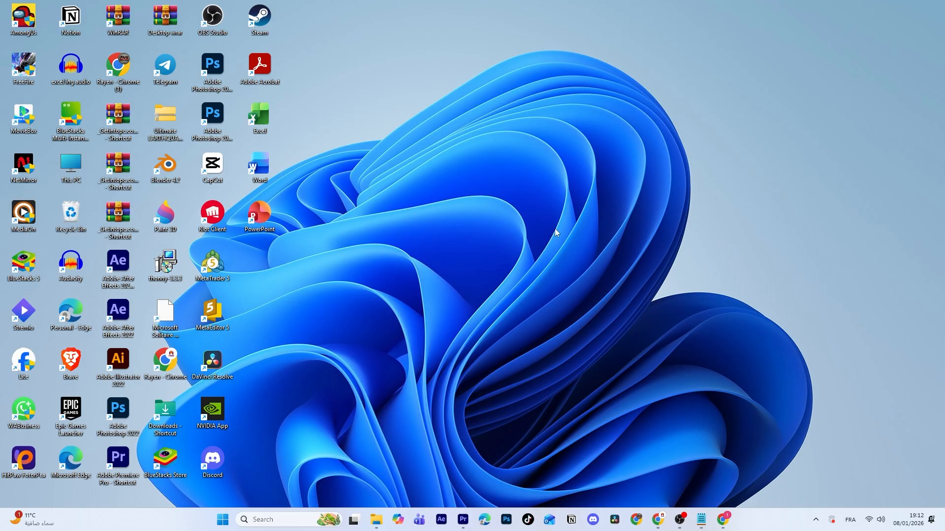
mouse_move(518, 264)
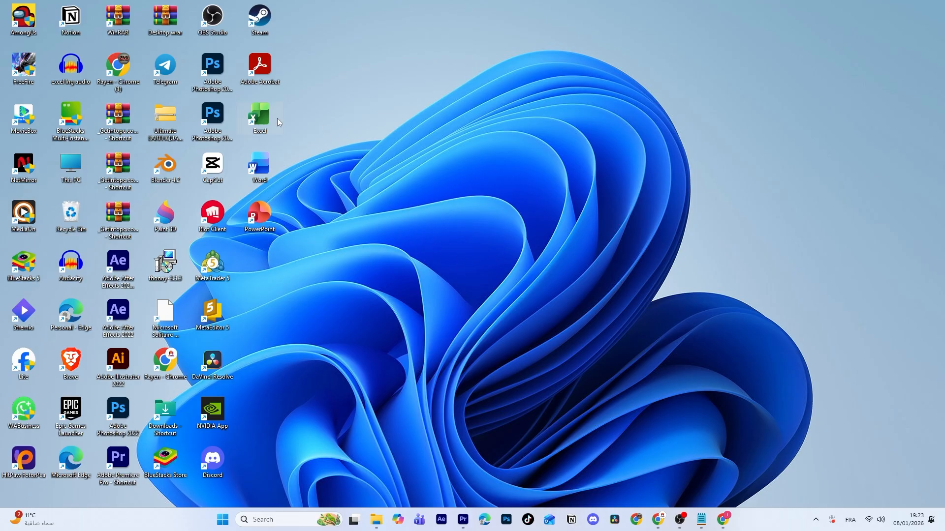
double_click(259, 119)
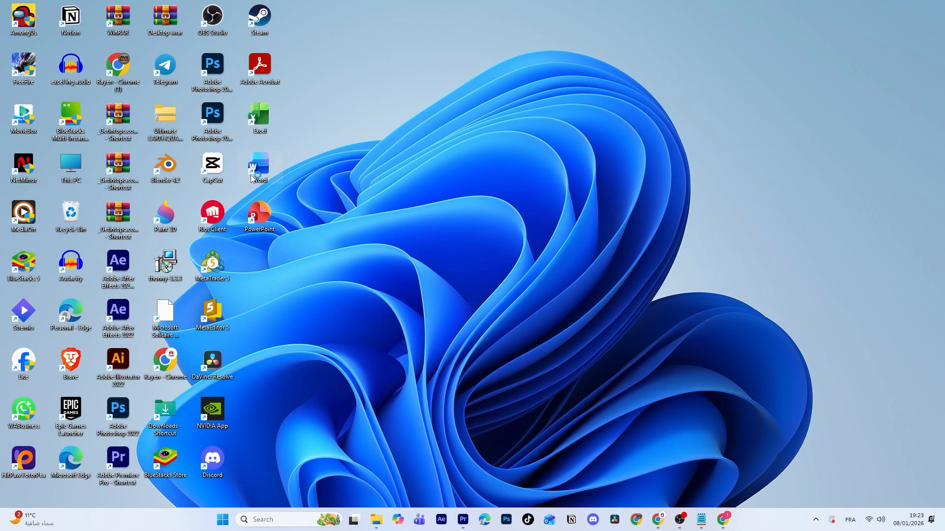
double_click(259, 168)
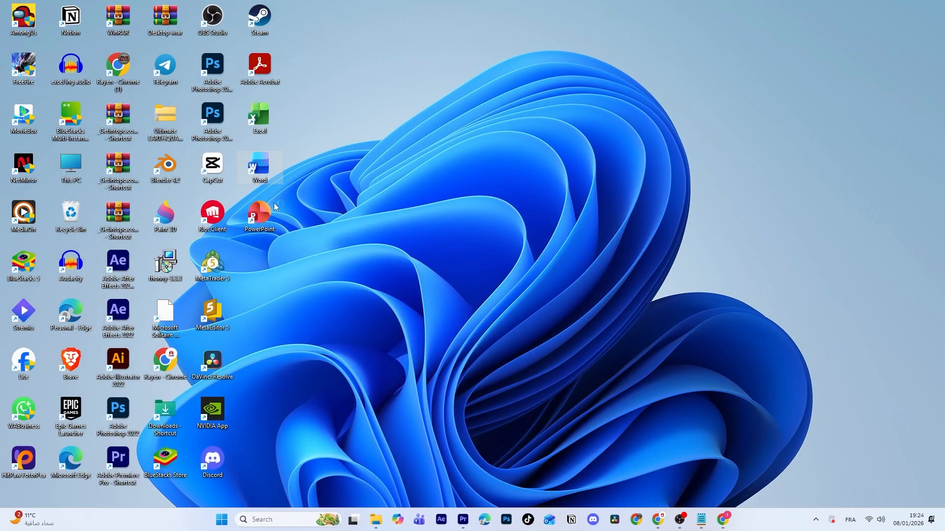
double_click(259, 215)
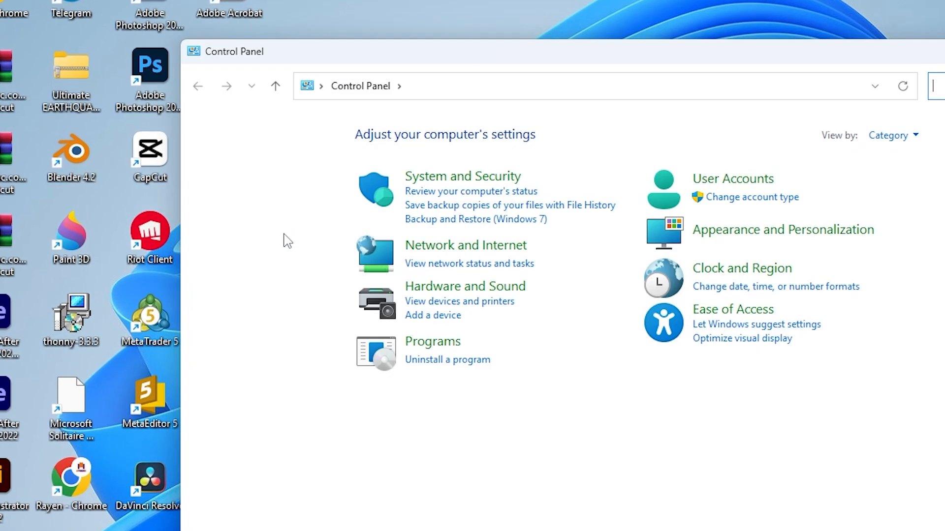
left_click(446, 360)
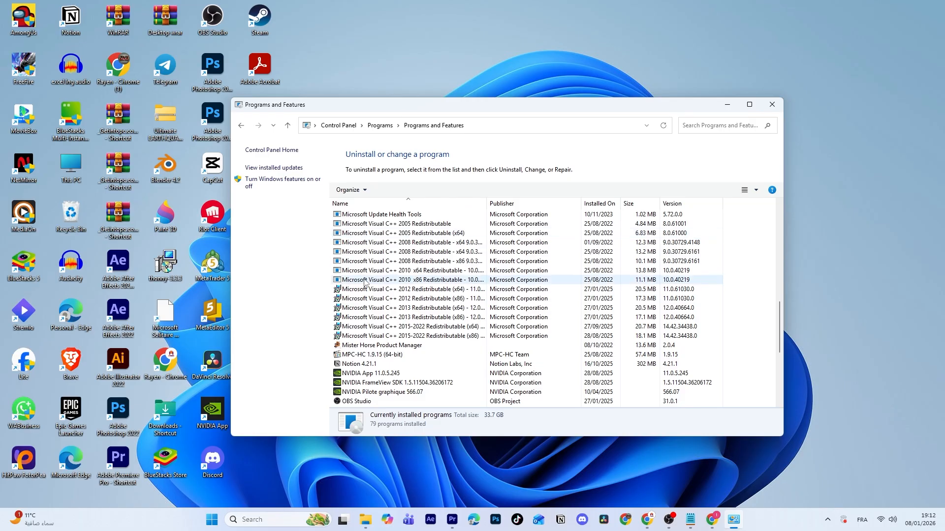
- Browse the list to find Microsoft Office Professional Plus 2021, then close the window
scroll("down", 3)
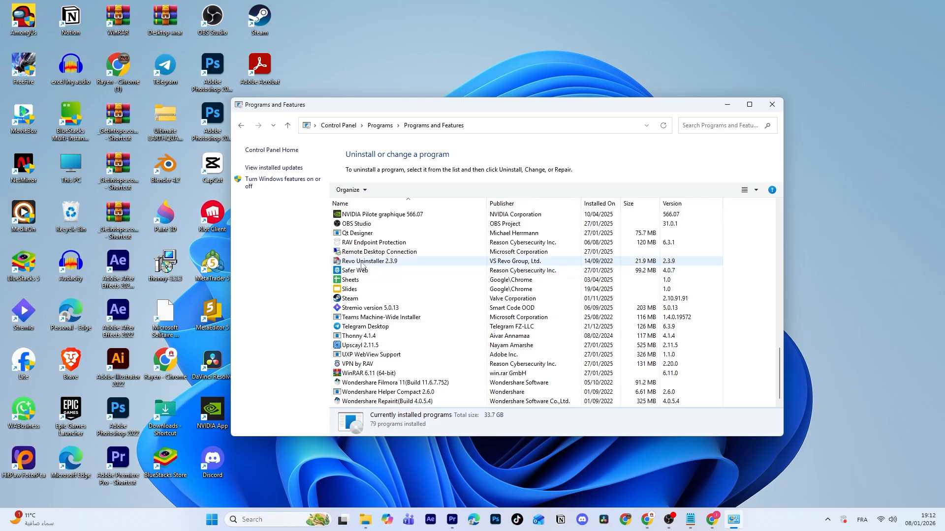
scroll("down", 3)
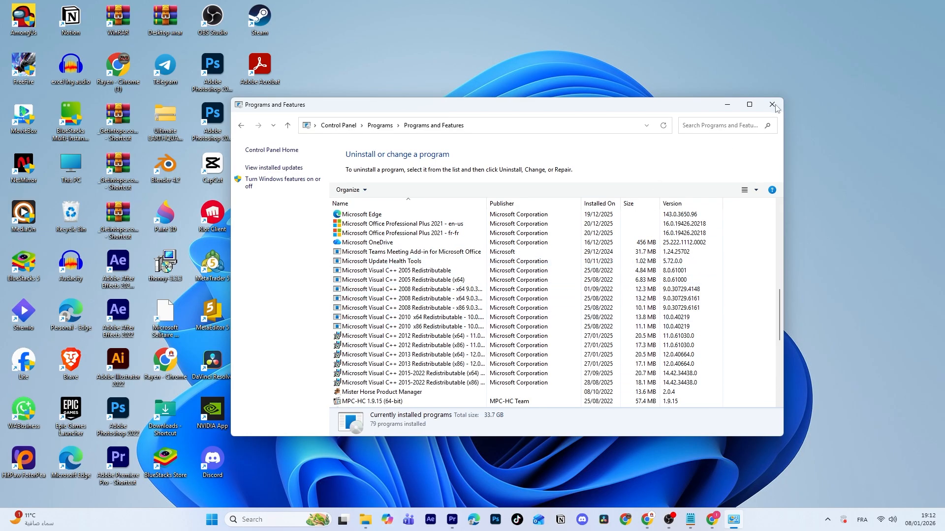
left_click(773, 105)
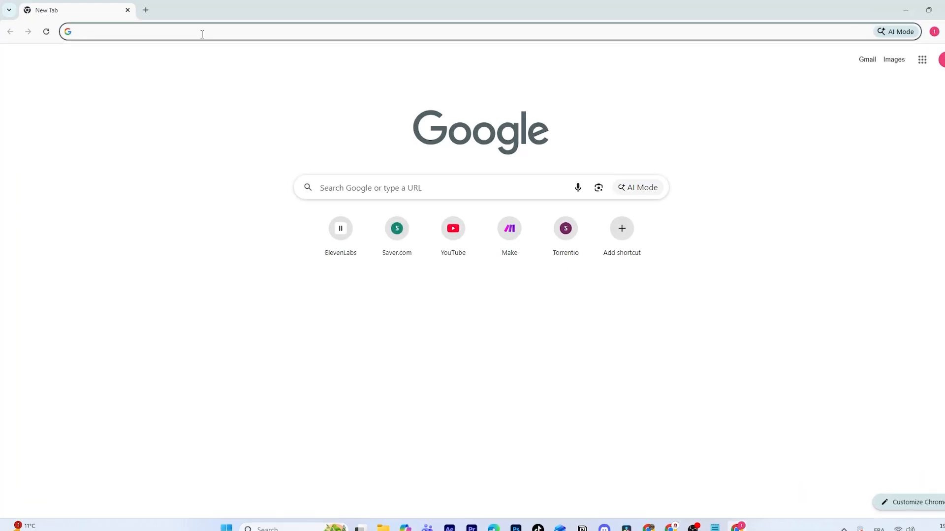
- Search config.office.con and land on the Microsoft 365 Apps admin center page
type("config.office.con")
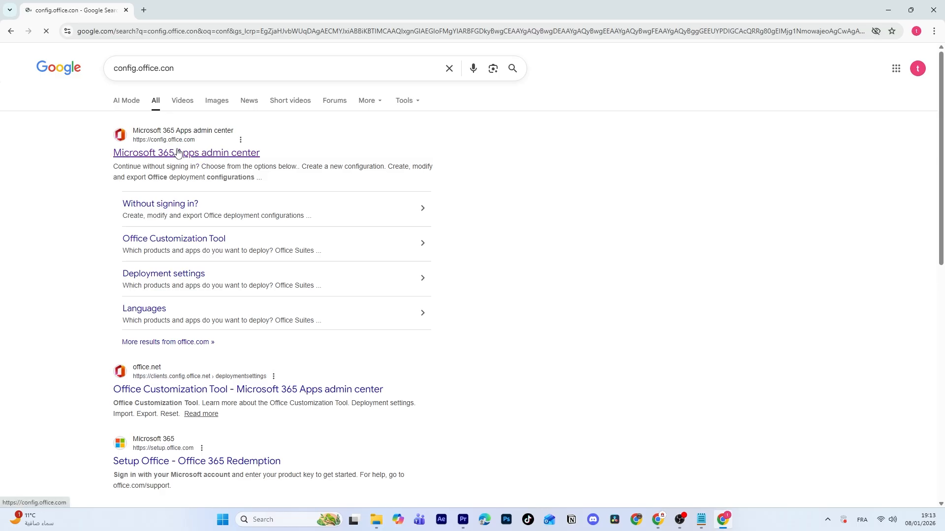
left_click(186, 153)
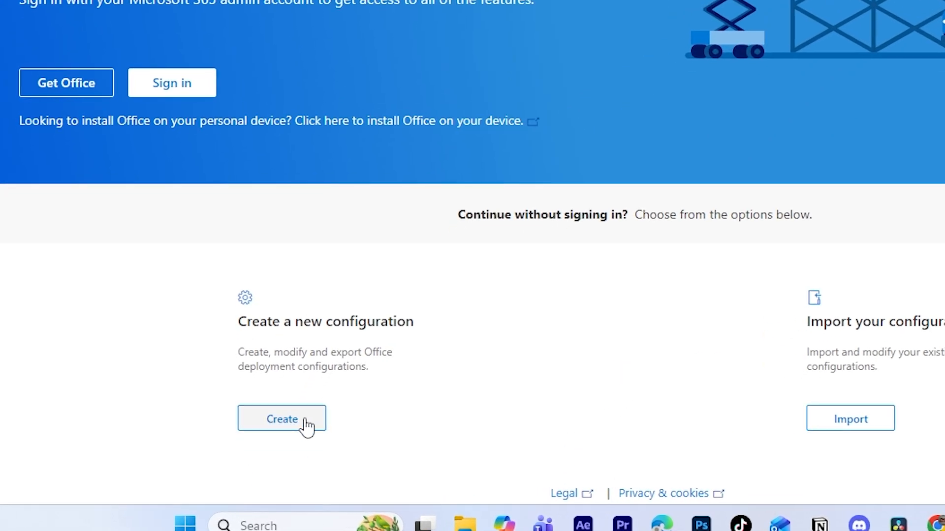
- Create a new configuration with suite Office LTSC Professional Plus 2024 - Volume License, 64-bit
left_click(281, 419)
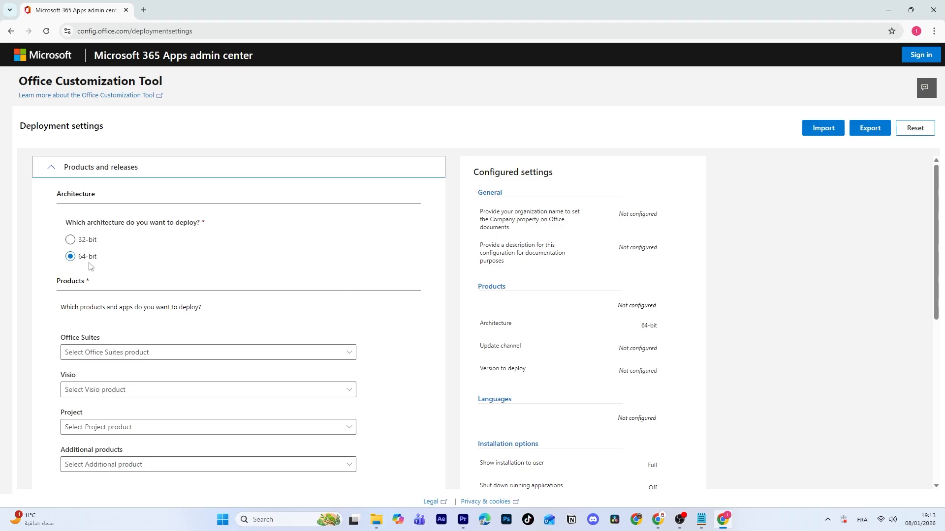
scroll("down", 3)
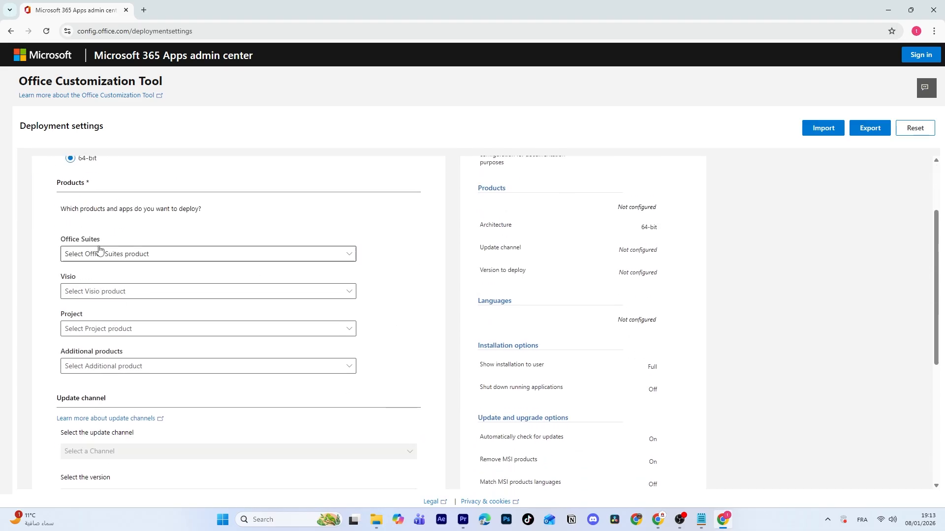
left_click(208, 253)
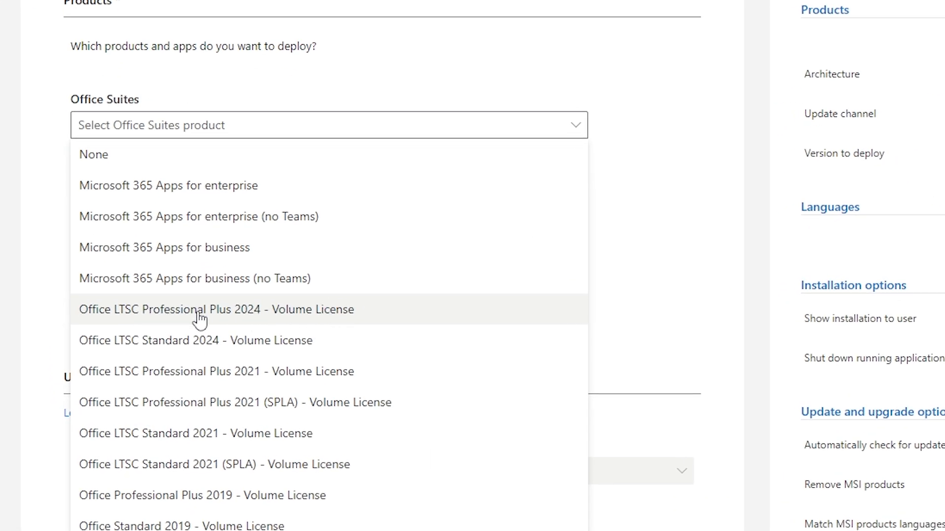
mouse_move(291, 278)
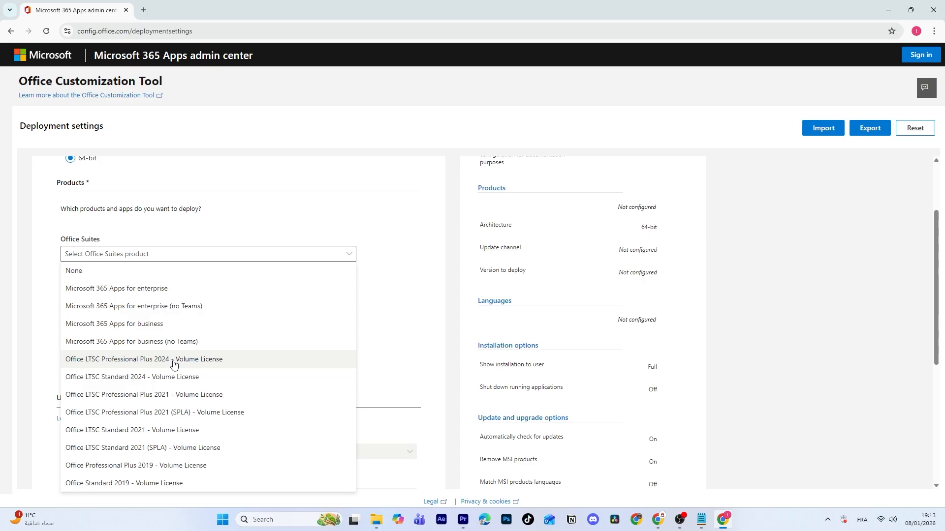
mouse_move(220, 363)
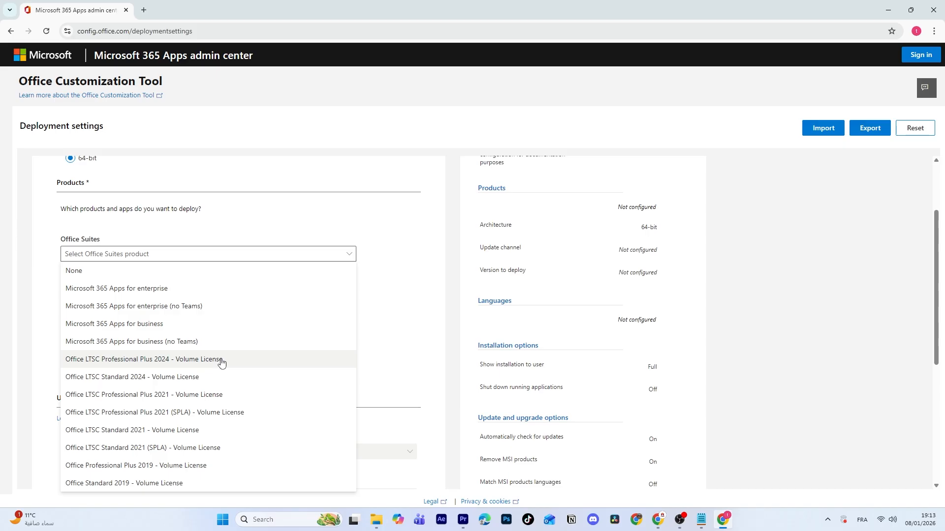
left_click(145, 359)
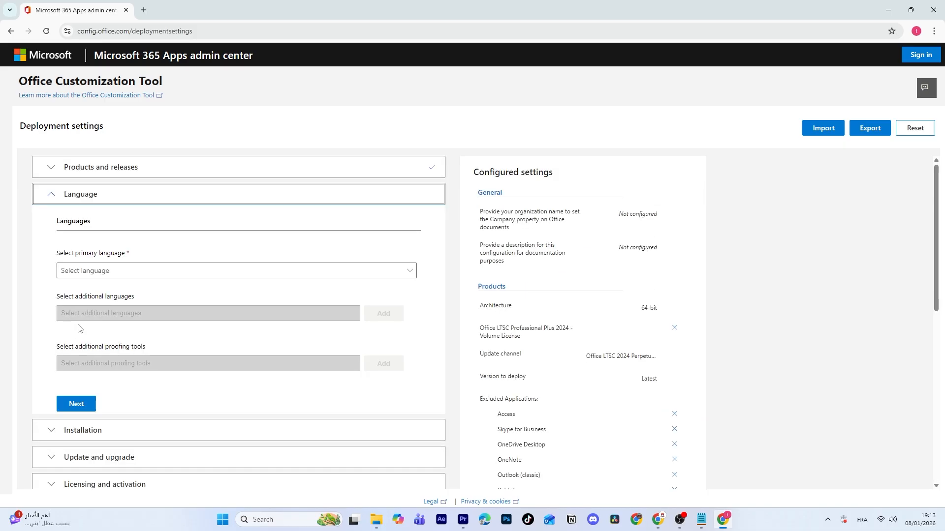
- Set English (United States) as the deployment's primary language
left_click(235, 271)
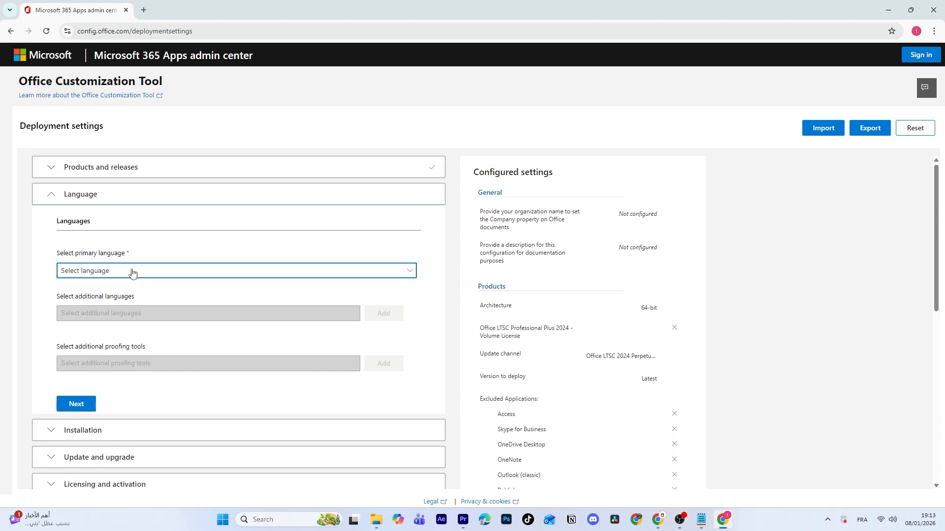
left_click(235, 270)
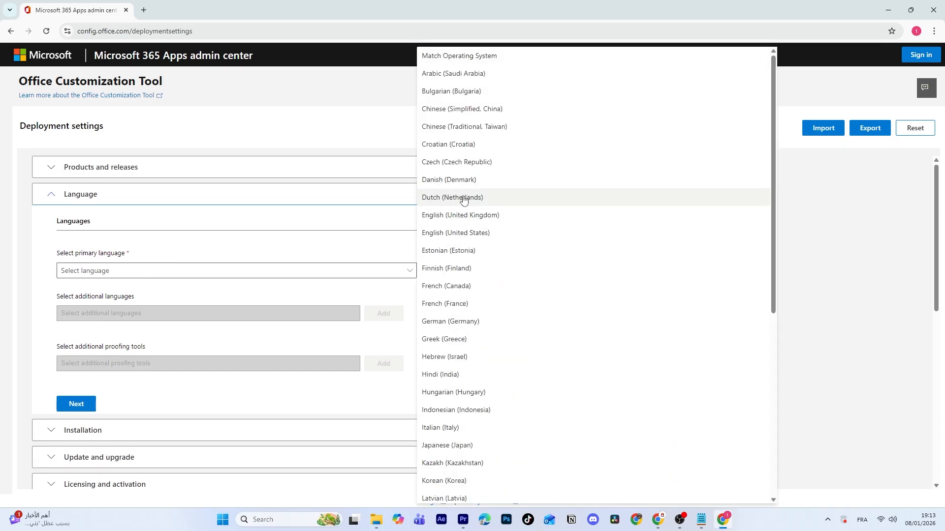
left_click(455, 232)
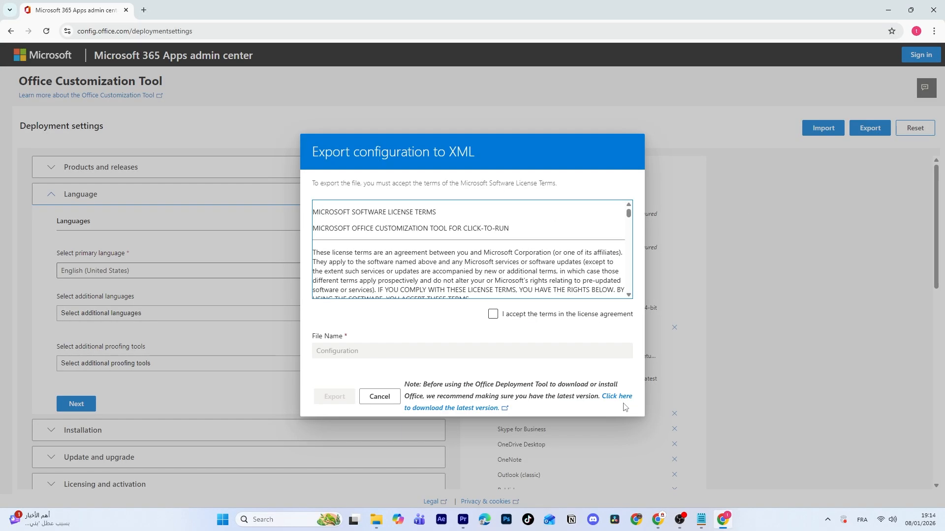
- Accept the license terms, export Configuration.xml and reveal it in the Downloads folder
left_click(493, 314)
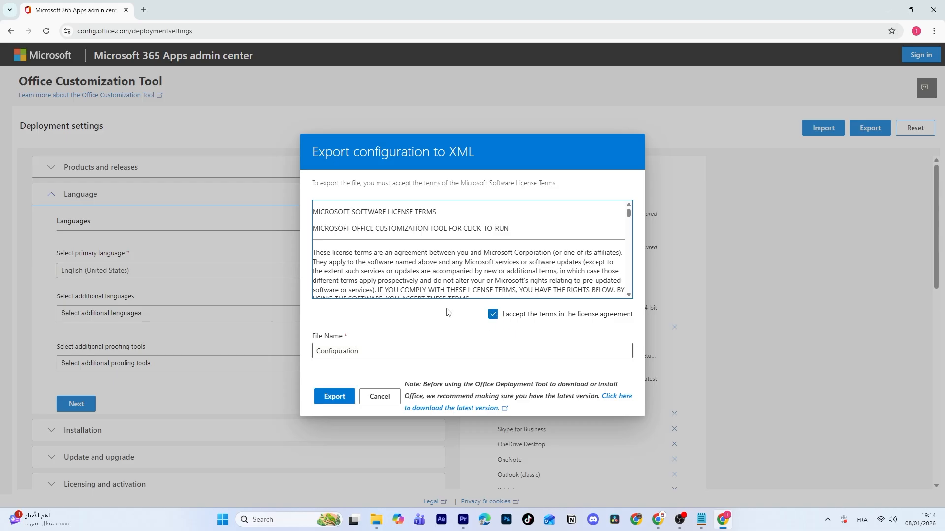
left_click(334, 396)
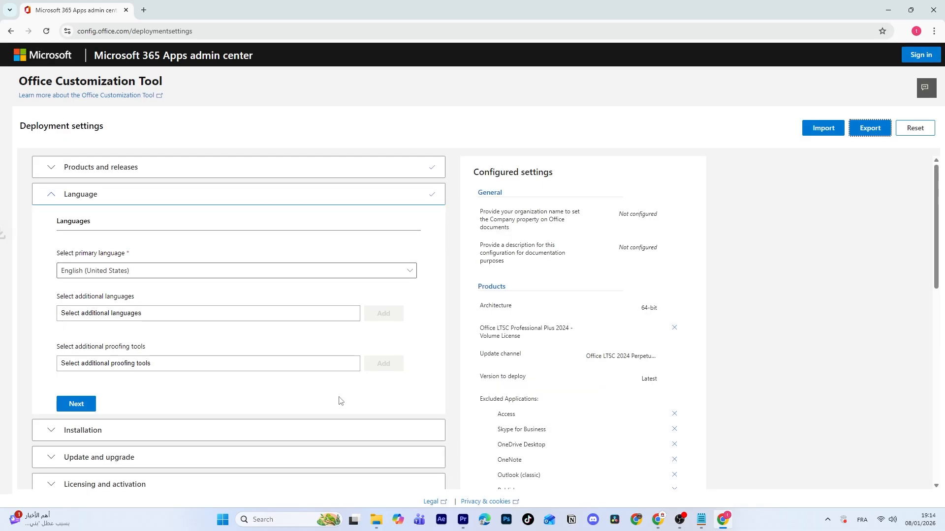
left_click(869, 128)
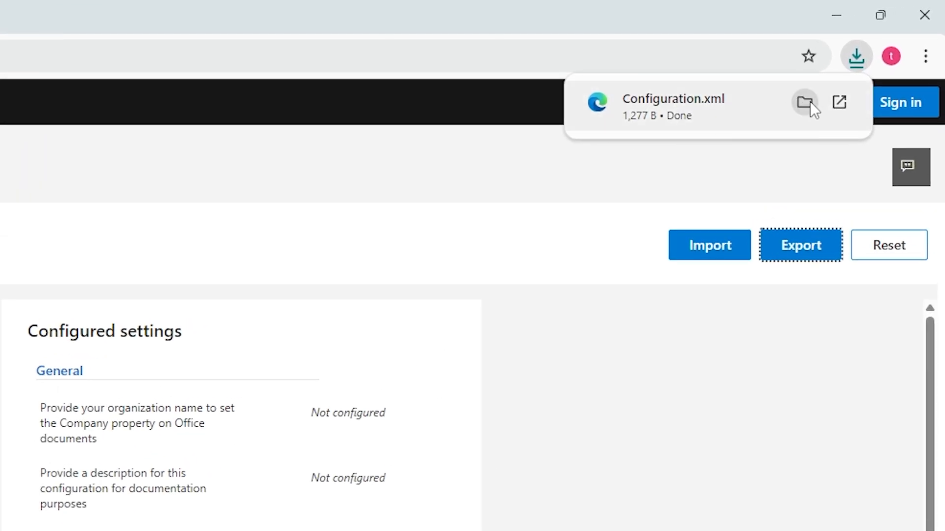
left_click(804, 102)
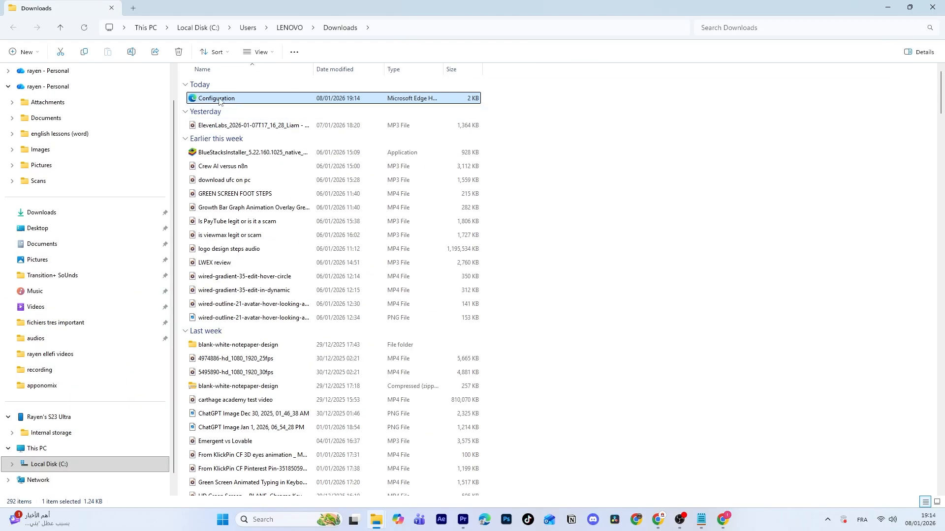
mouse_move(235, 100)
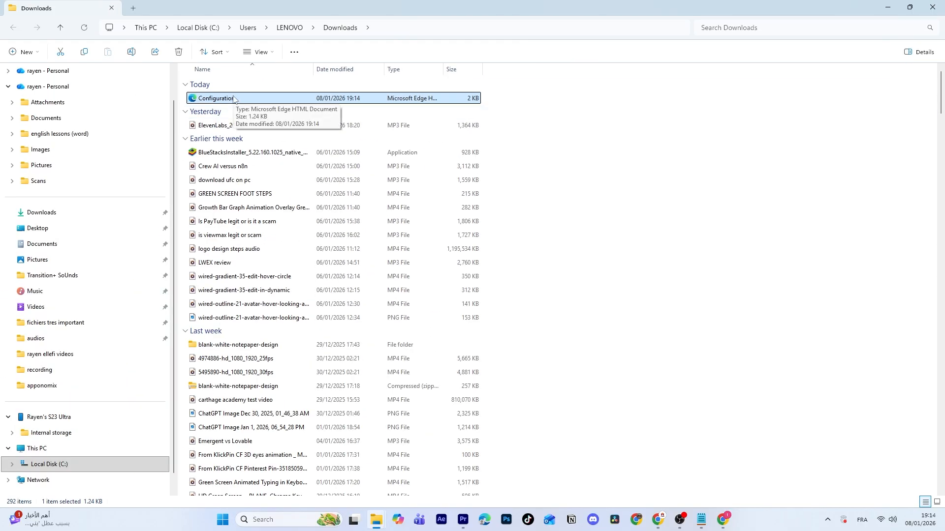
mouse_move(351, 103)
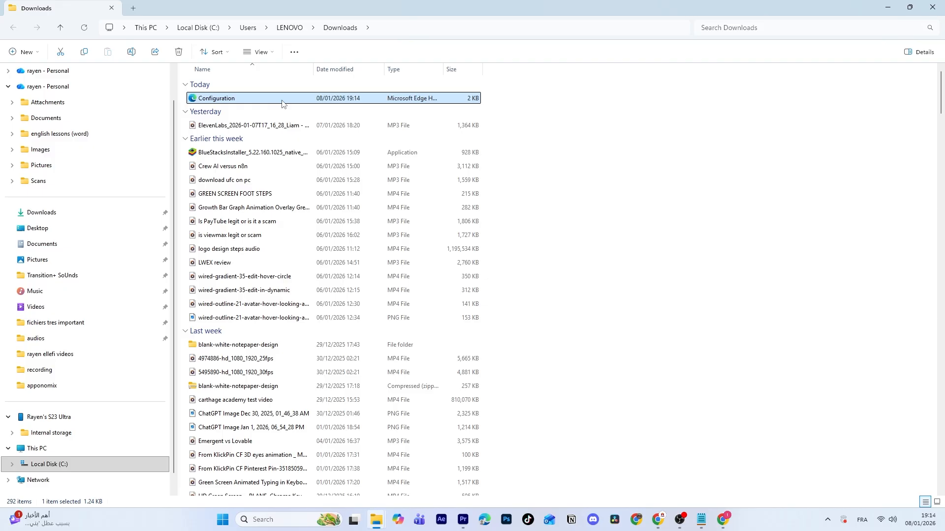
- Switch back to Chrome after checking the Configuration file in Downloads
left_click(722, 523)
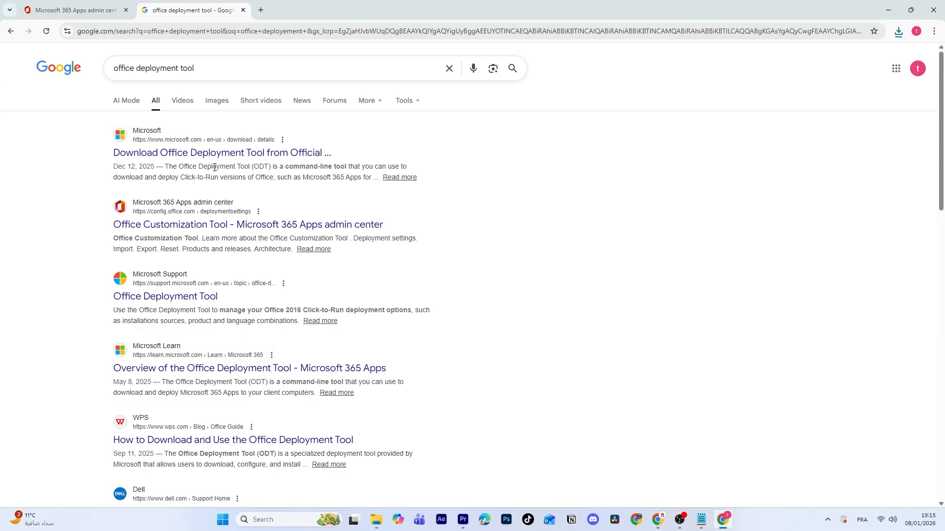
- Download the Office Deployment Tool from Microsoft Download Center and show it in Downloads
left_click(221, 153)
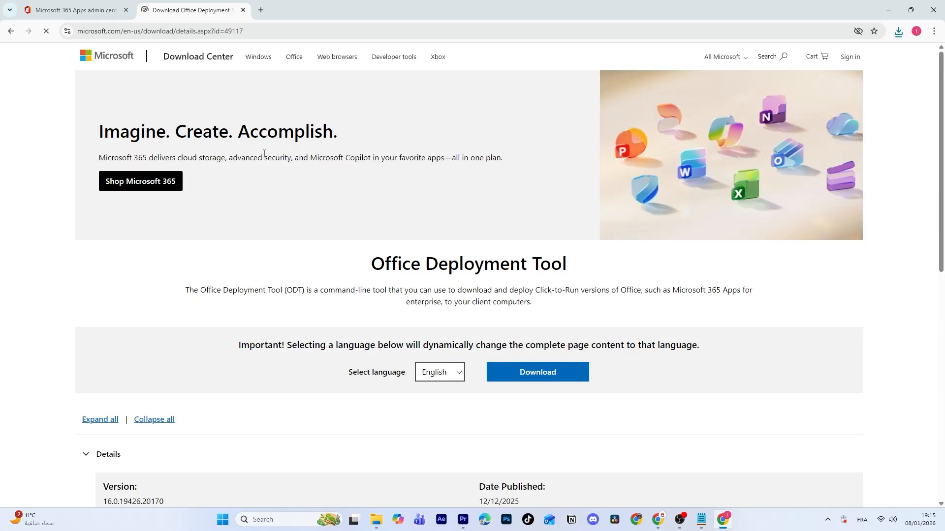
left_click(535, 415)
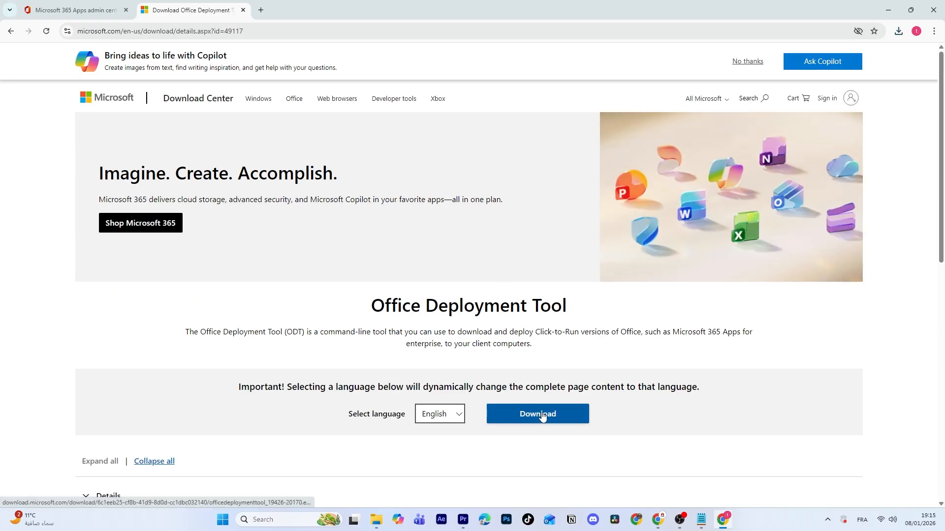
left_click(536, 415)
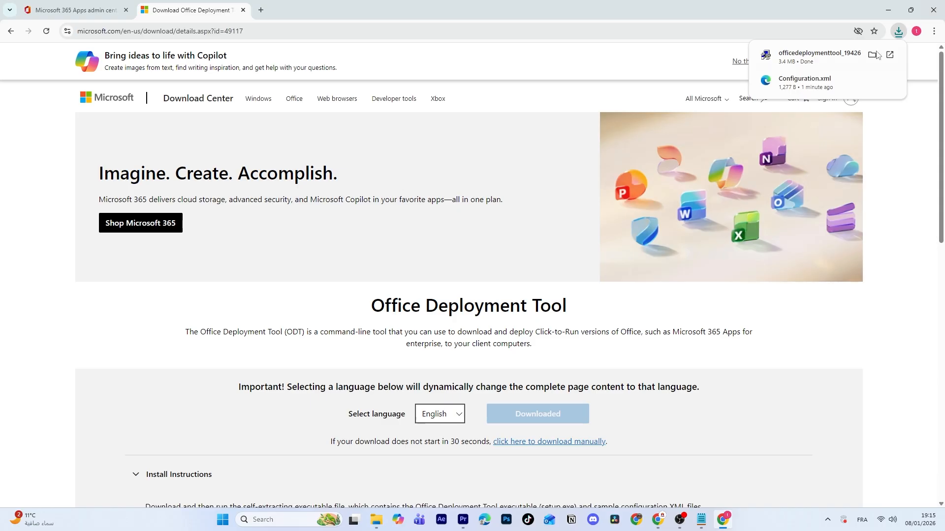
left_click(871, 54)
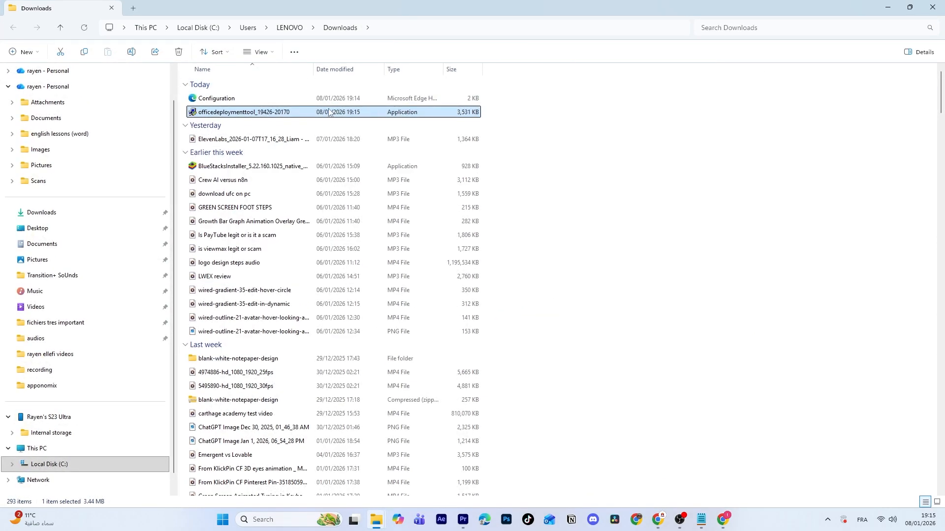
- Run officedeploymenttool, accept its license and extract setup files into Downloads
double_click(243, 112)
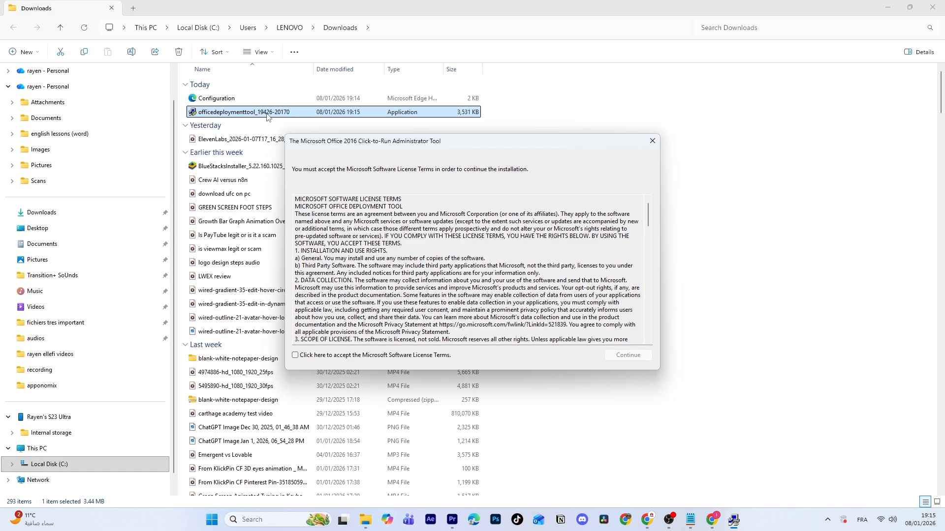
left_click(295, 355)
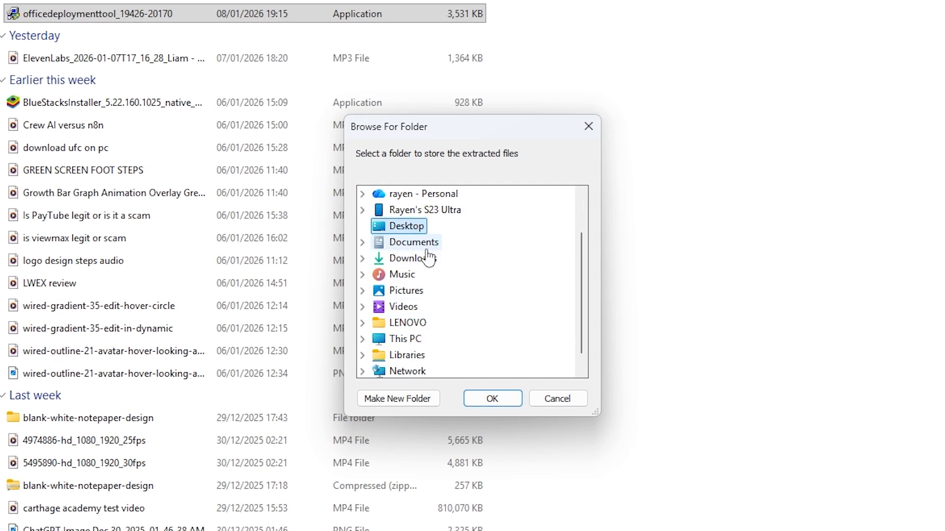
left_click(491, 399)
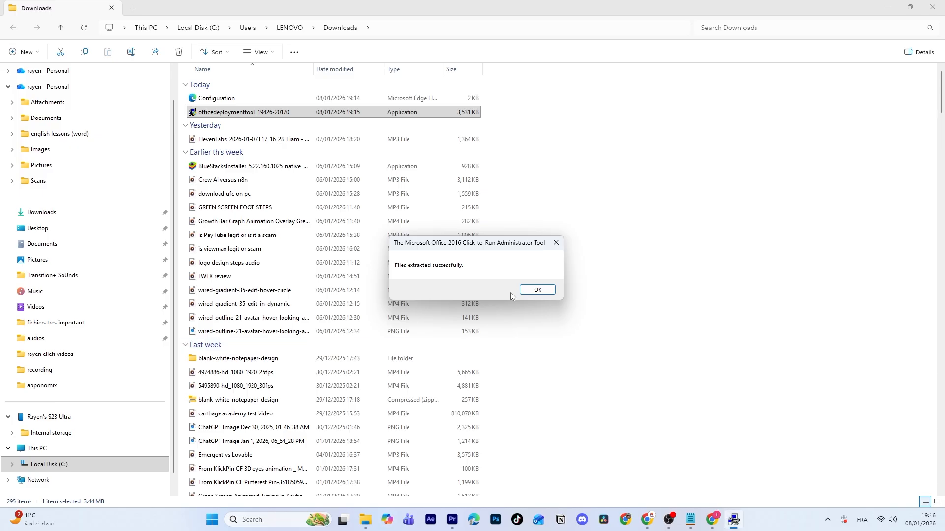
left_click(535, 289)
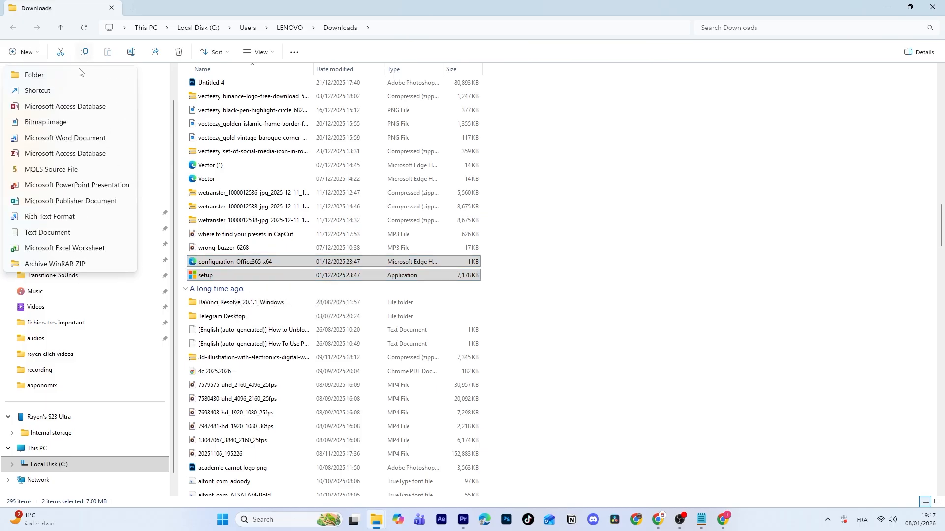
- Create folder 'ofiice 365 2025' holding setup and Configuration, and enter it
left_click(34, 75)
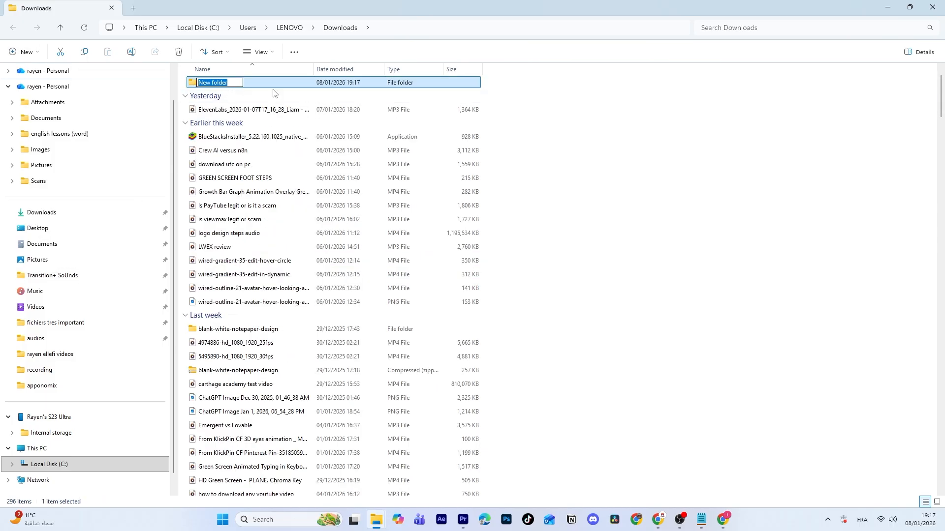
type("ofiice 365 2025")
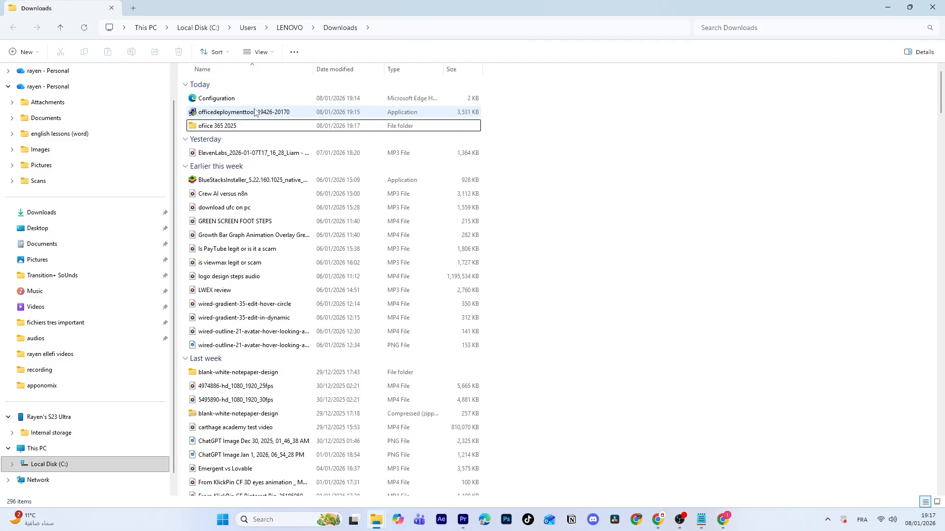
right_click(205, 131)
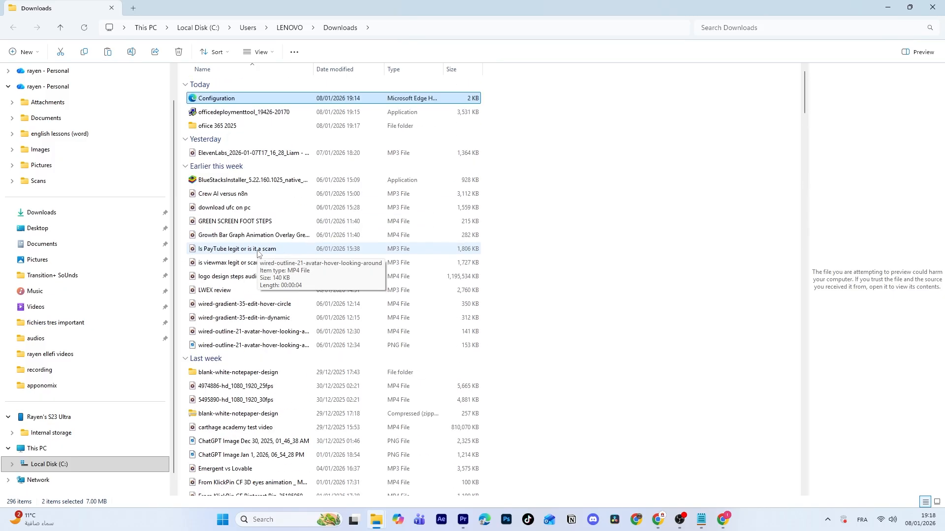
double_click(217, 125)
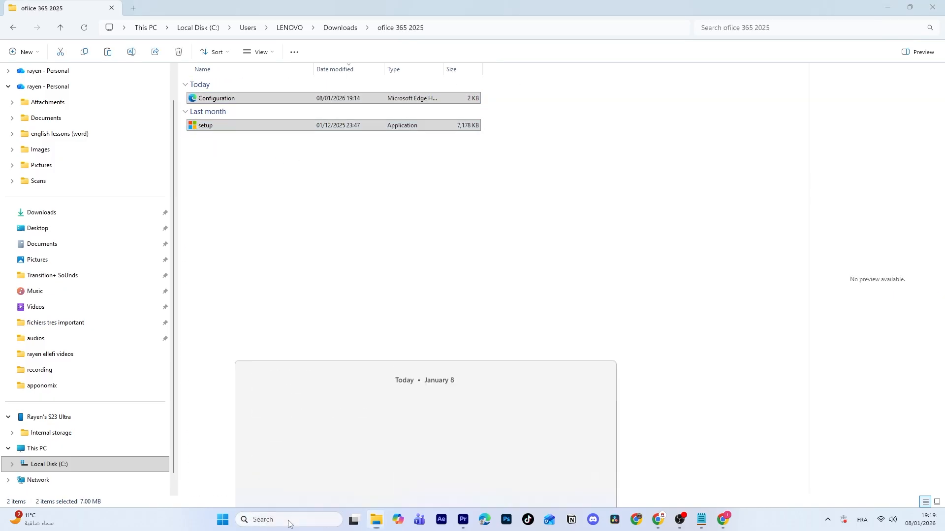
- Launch Command Prompt as administrator and cd into the ofiice 365 2025 folder
type("cmd")
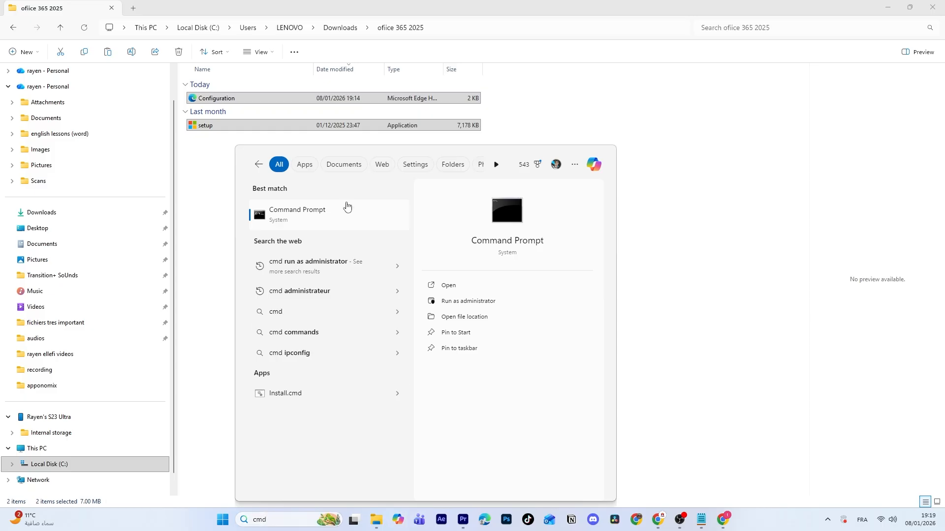
left_click(468, 301)
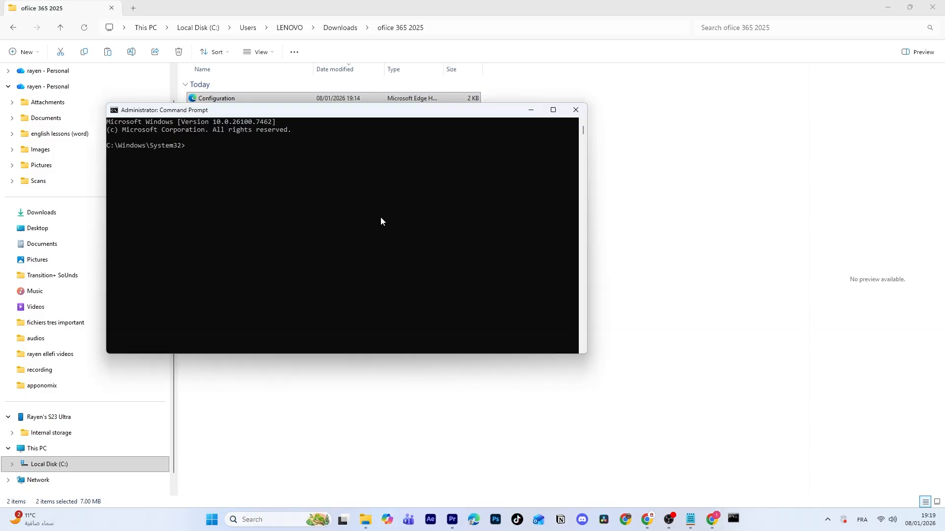
type("cd")
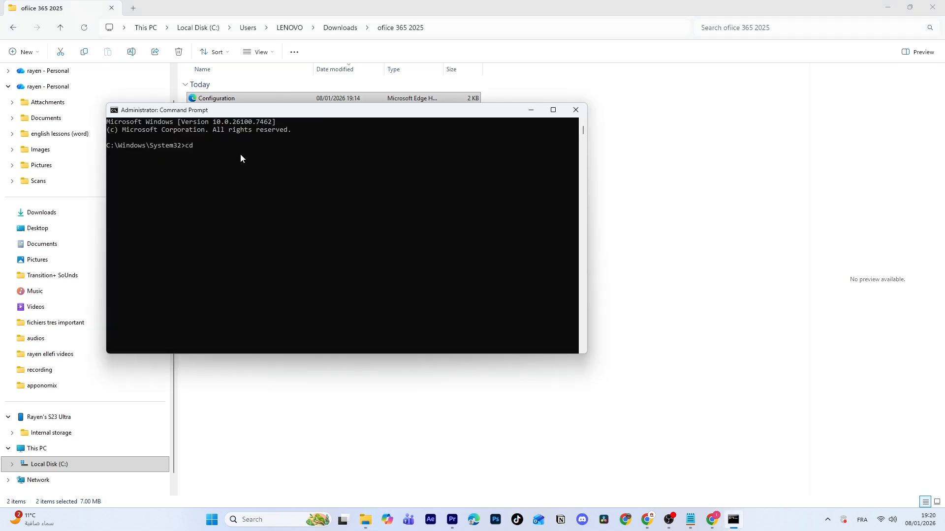
- Run setup.exe /configure Configuration.xml to start the Office installation
type("se")
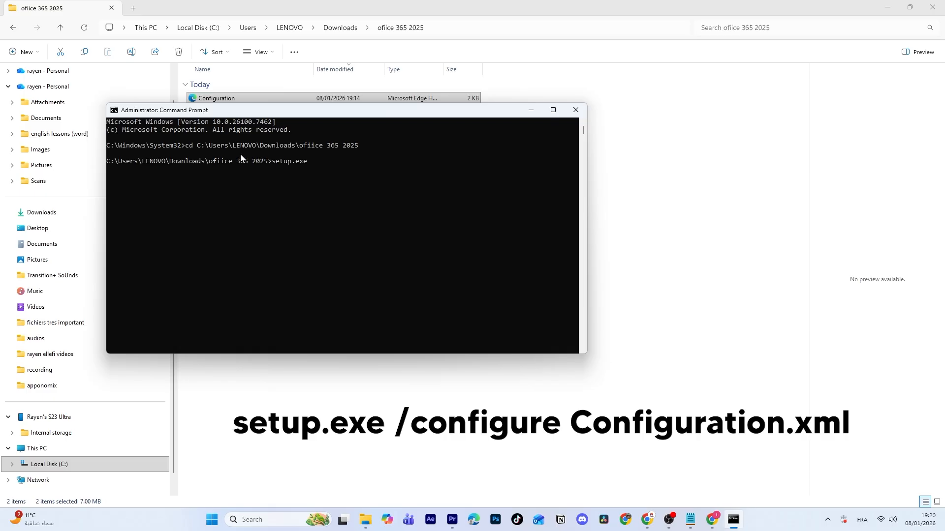
type("/configure Conf")
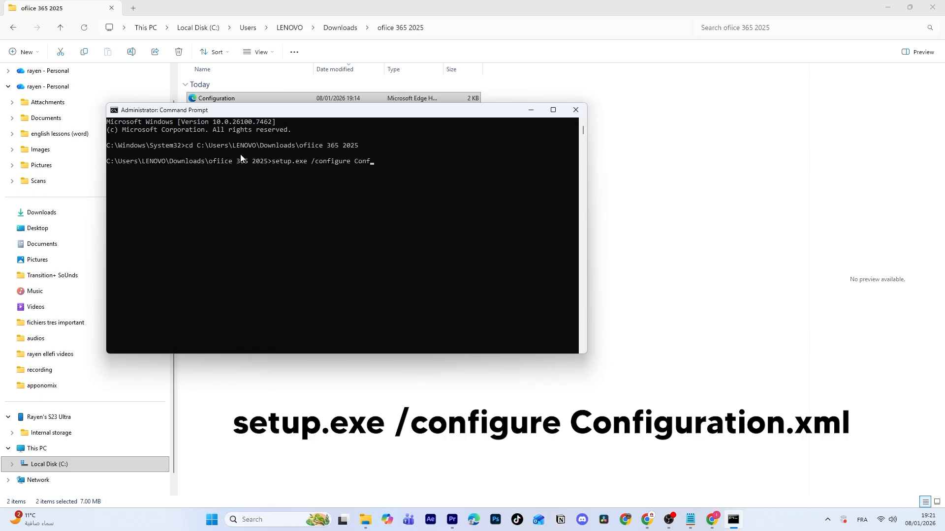
type("iguration.xml")
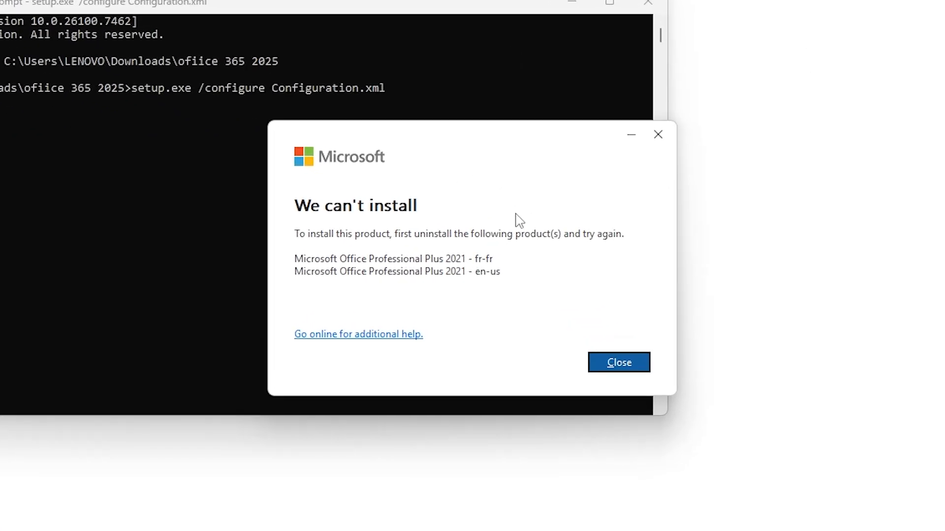
- Dismiss the notice that Office Professional Plus 2021 must be uninstalled first
left_click(618, 362)
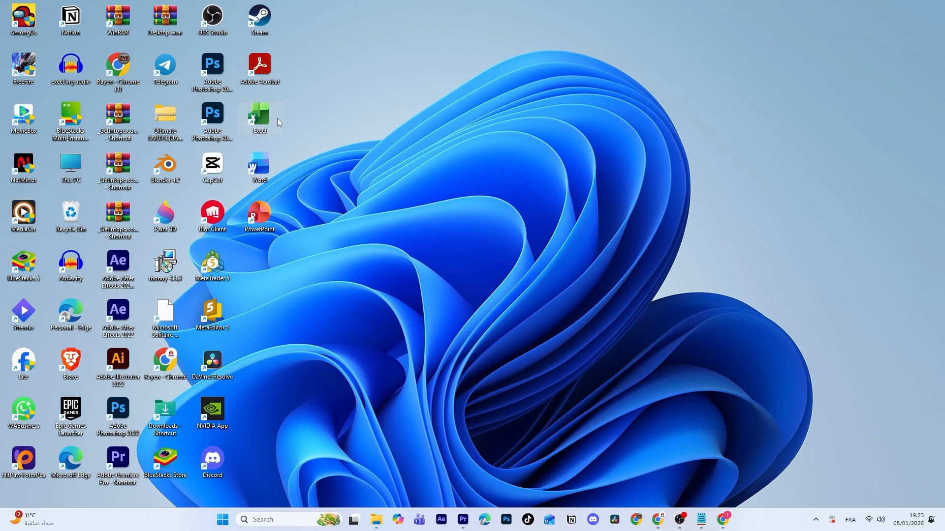
- Launch Excel, Word and PowerPoint from their desktop shortcuts, landing on PowerPoint's start screen
double_click(259, 117)
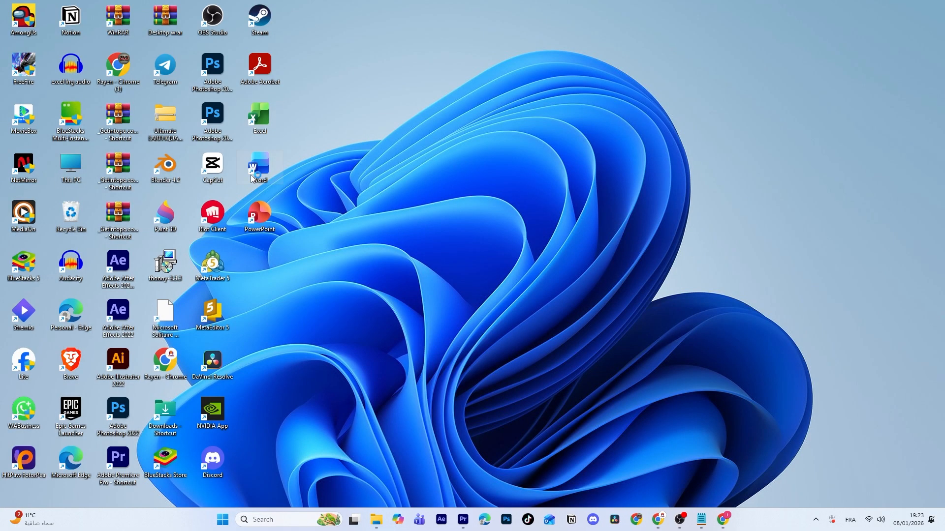
double_click(258, 167)
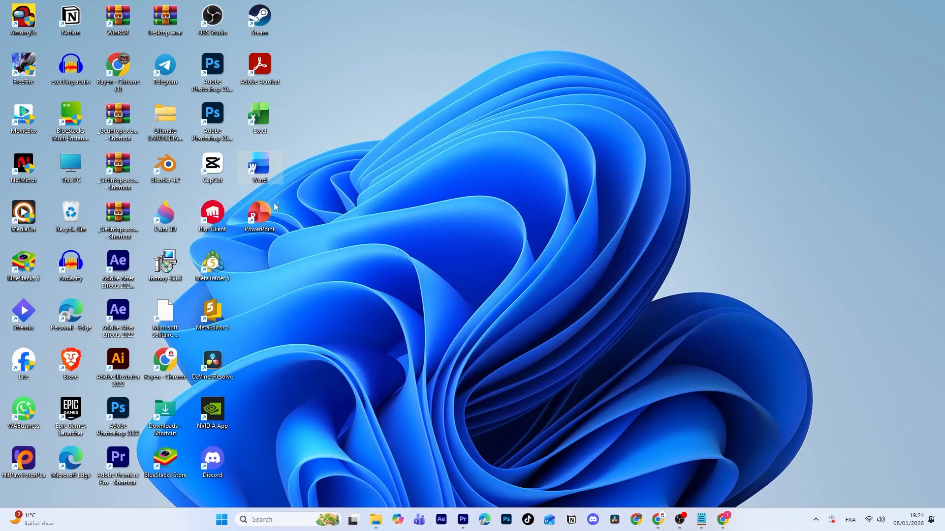
double_click(258, 216)
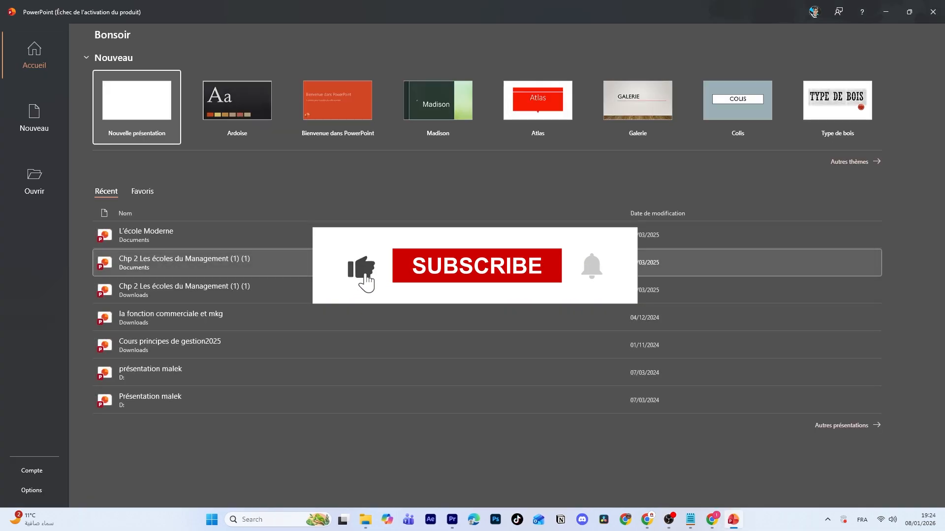